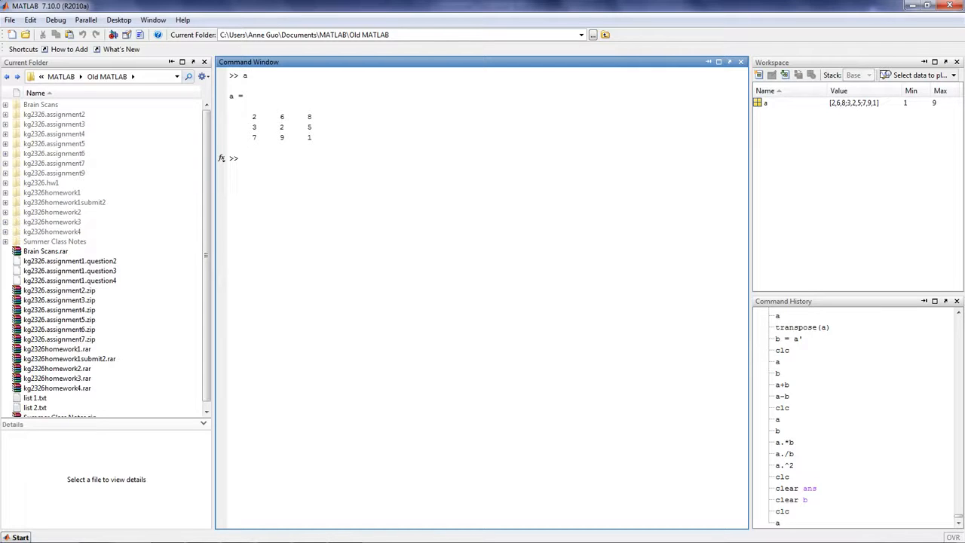
# Step: Evaluate transpose(a), giving the 3×3 matrix with rows 2 3 7, 4 2 9, 8 5 1
pyautogui.write('transp')
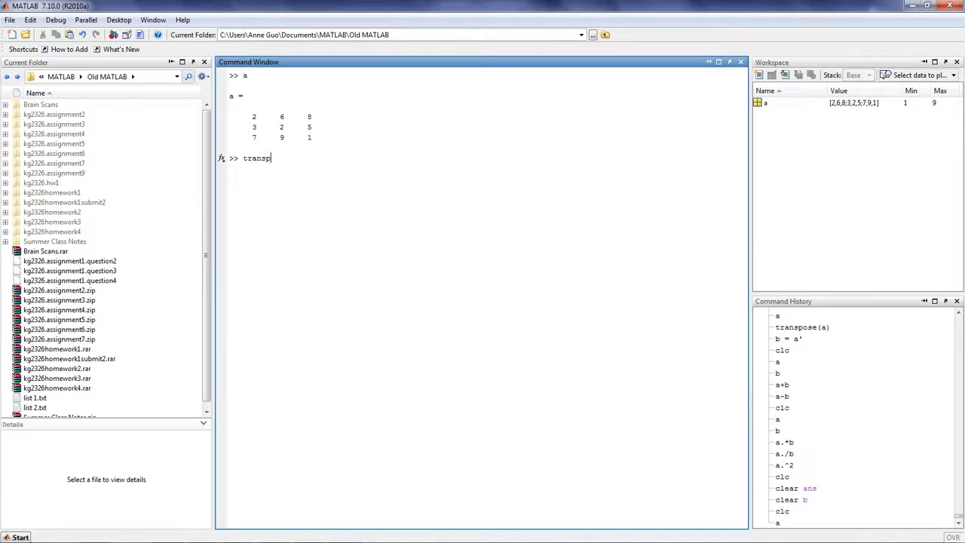
pyautogui.write('ose(a)')
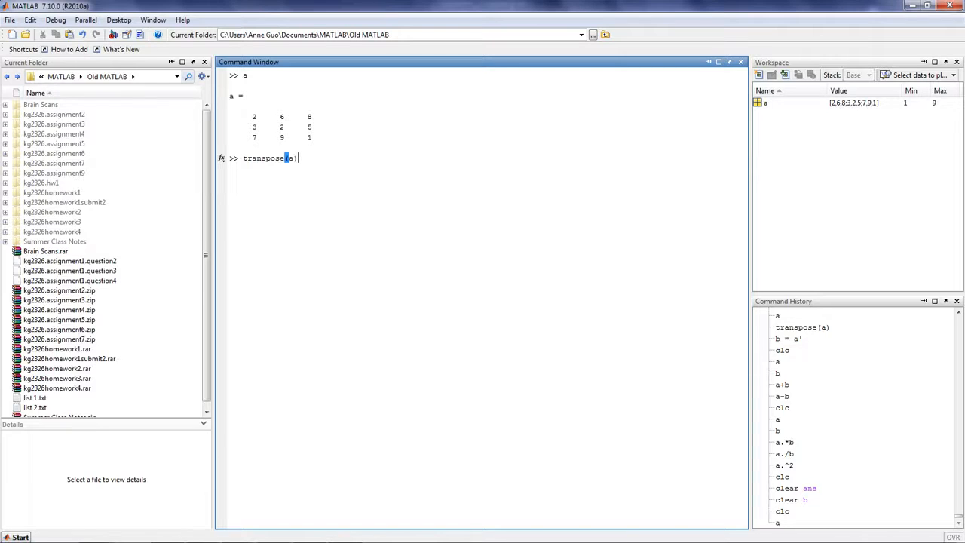
pyautogui.press('Return')
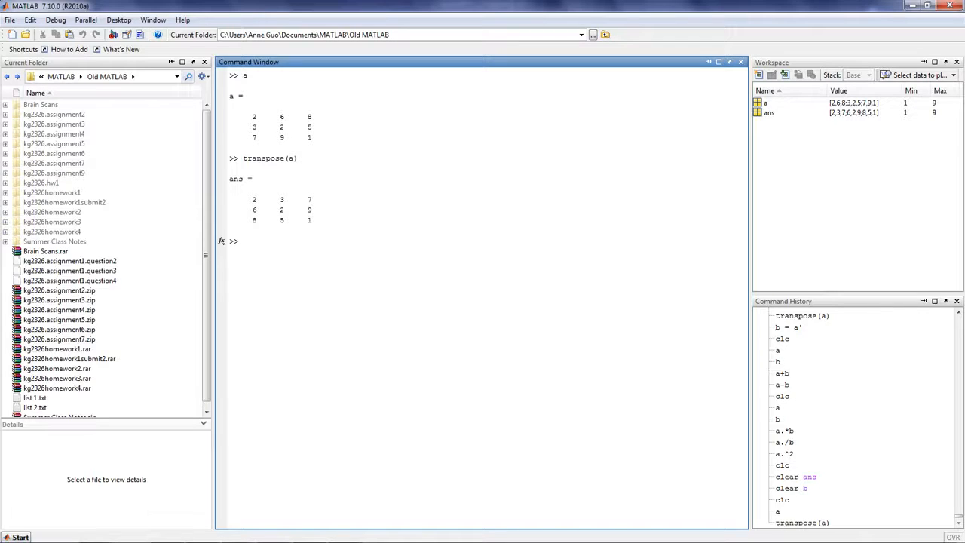
# Step: Define b = a' so the transposed matrix is stored as variable b
pyautogui.write('b')
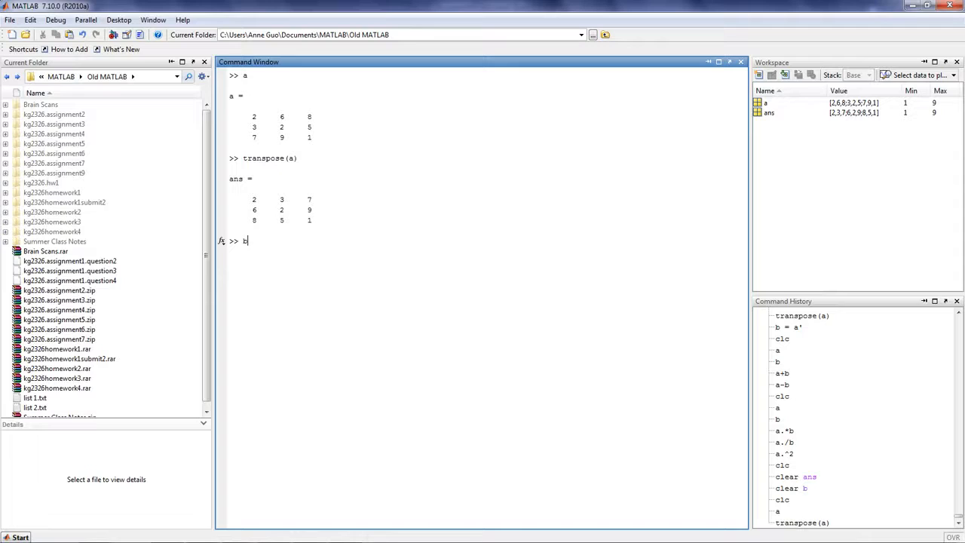
pyautogui.write('=')
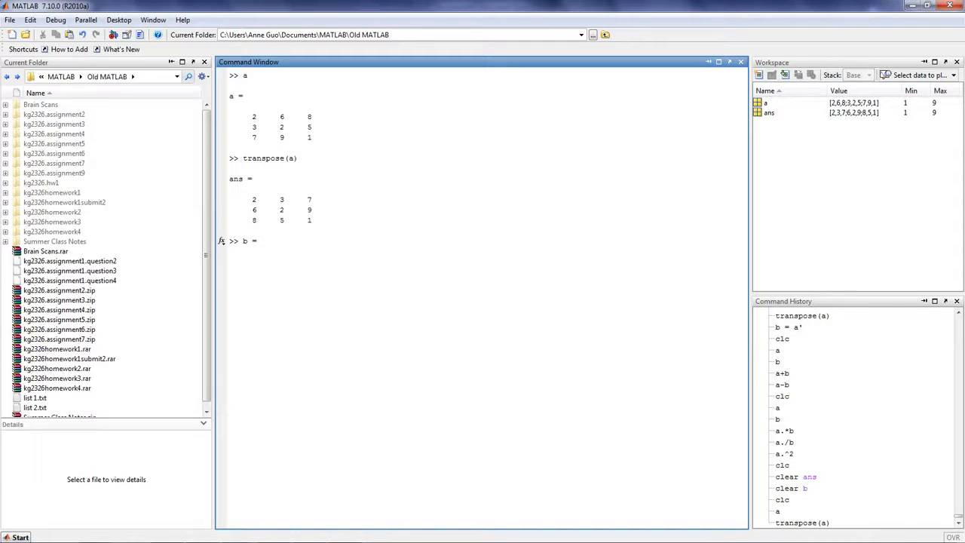
pyautogui.write("a'")
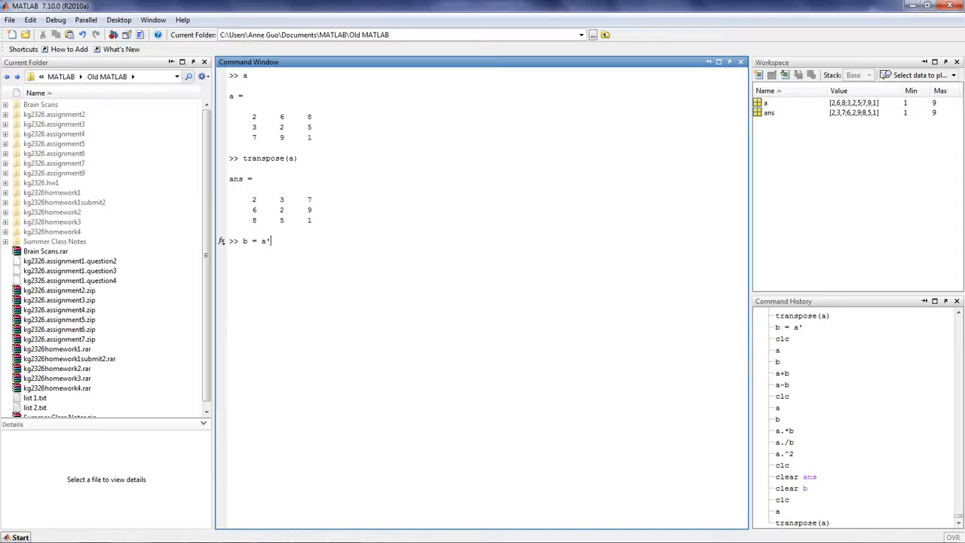
pyautogui.press('Return')
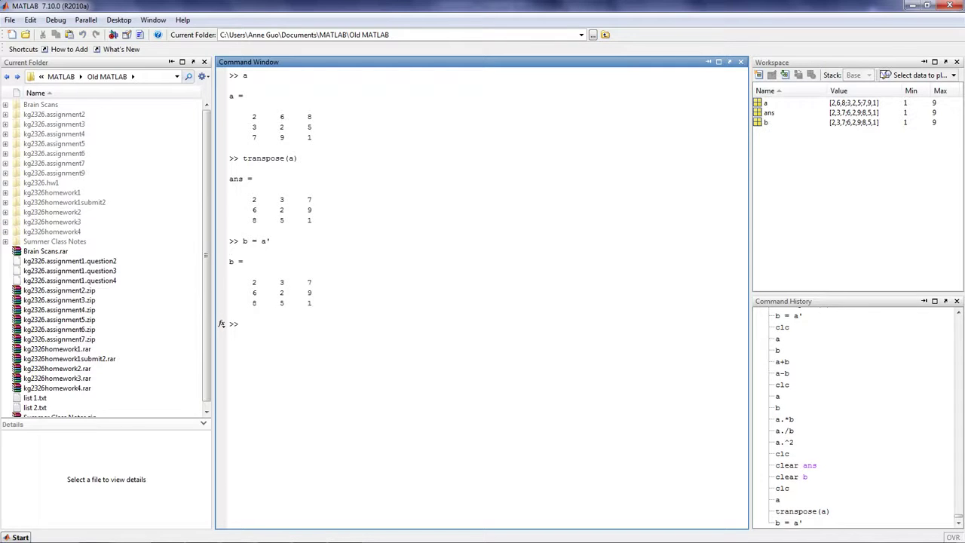
pyautogui.write('c')
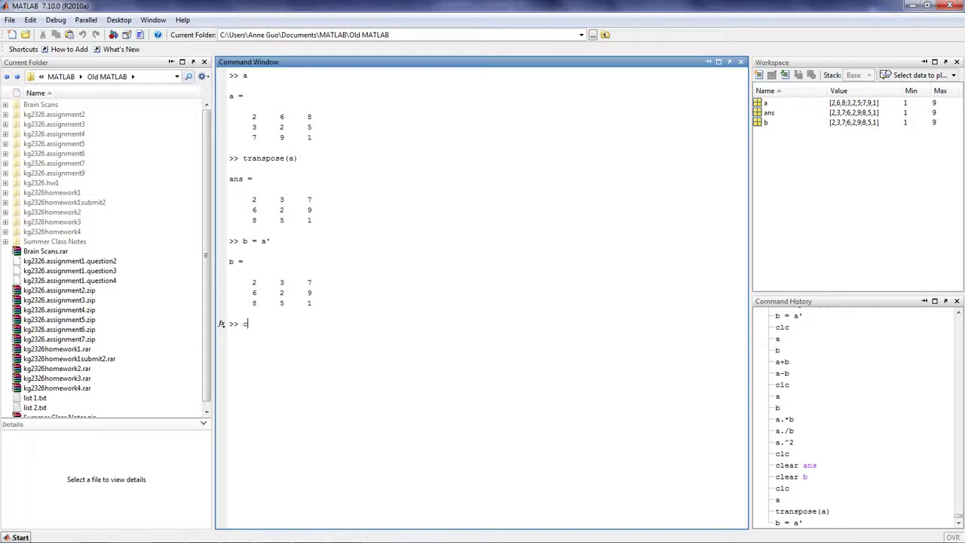
# Step: Compute the difference a-b as ans, then clear the Command Window with clc
pyautogui.press('Return')
pyautogui.write('a+b')
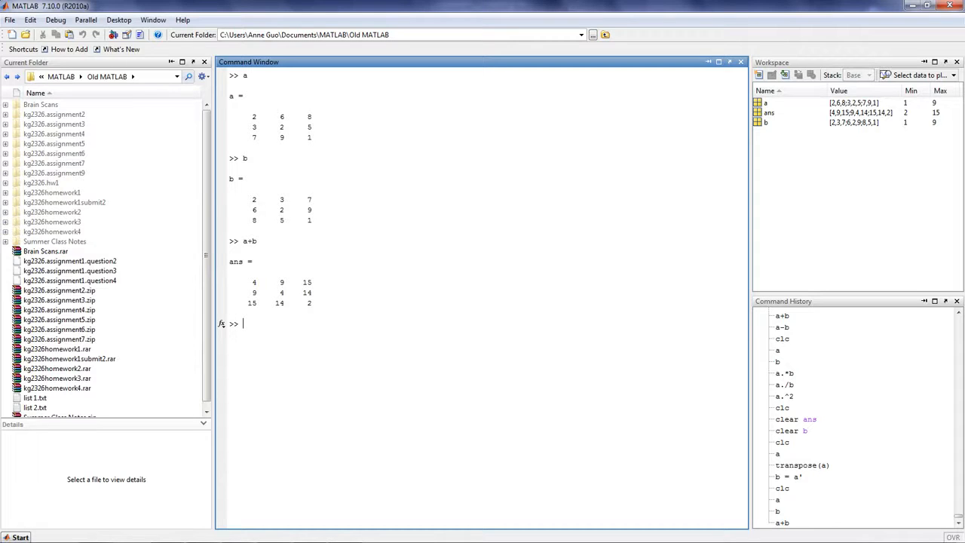
pyautogui.write('a-b')
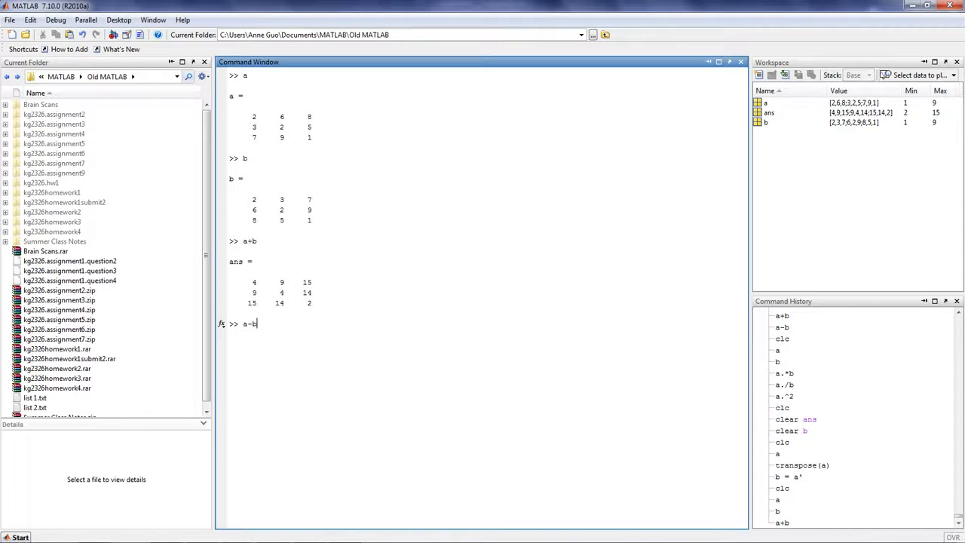
pyautogui.press('Return')
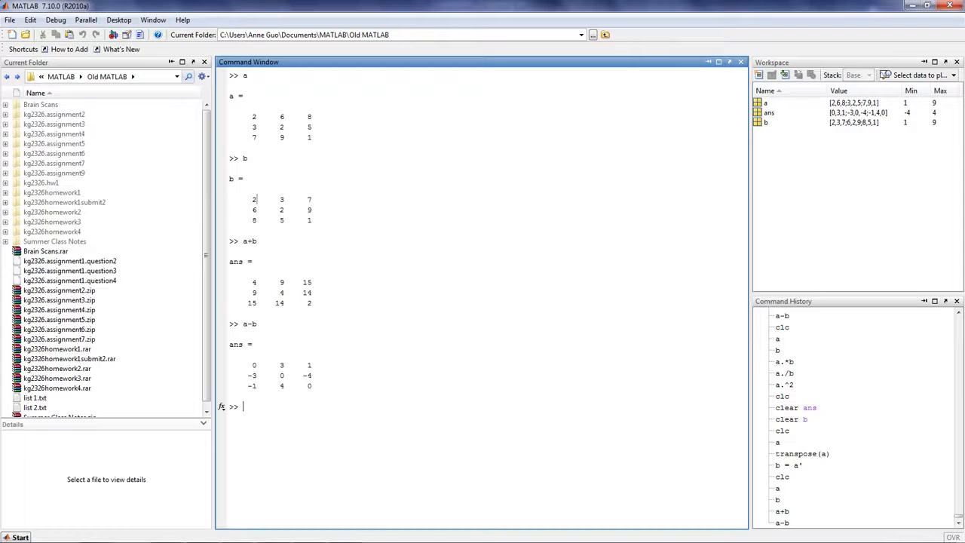
pyautogui.write('clc')
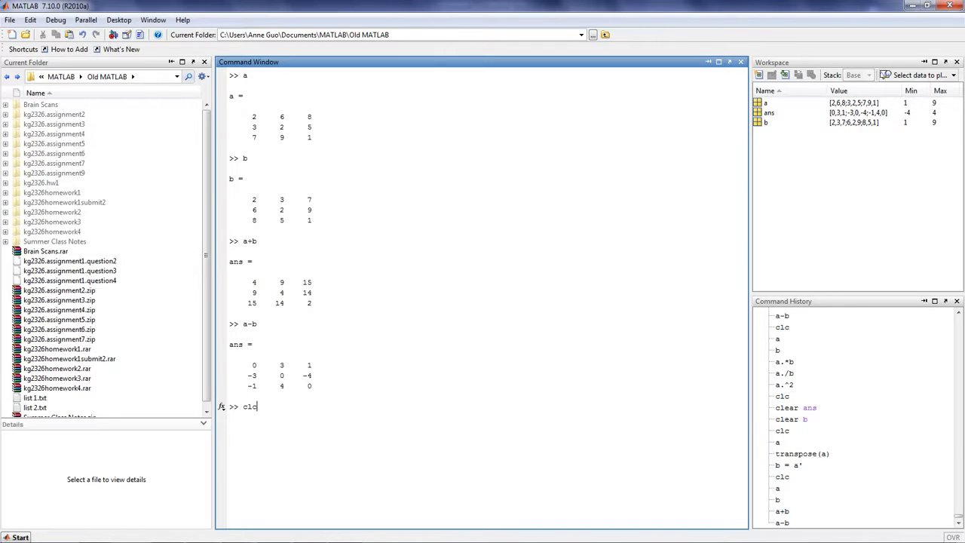
pyautogui.press('Return')
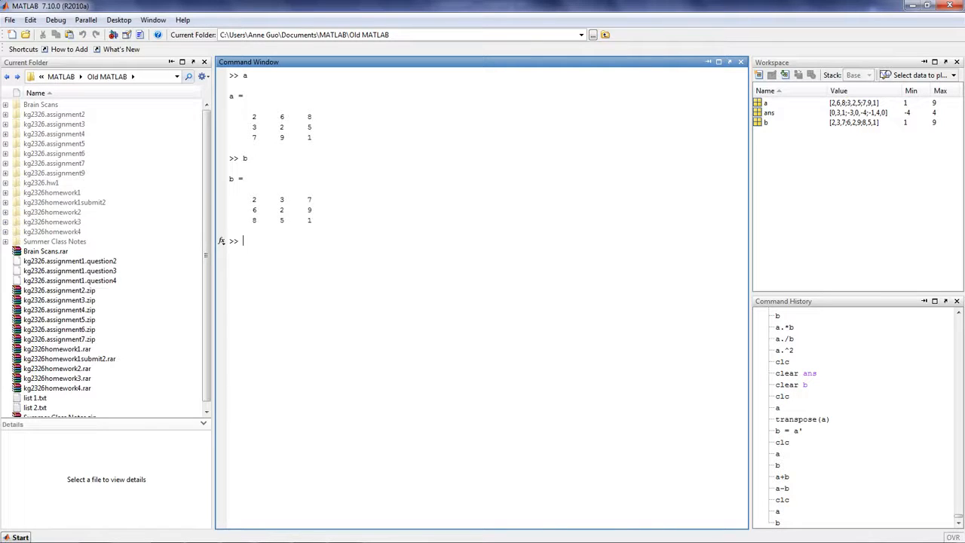
# Step: Compute the element-wise results a.*b, a./b and a.^2
pyautogui.write('a')
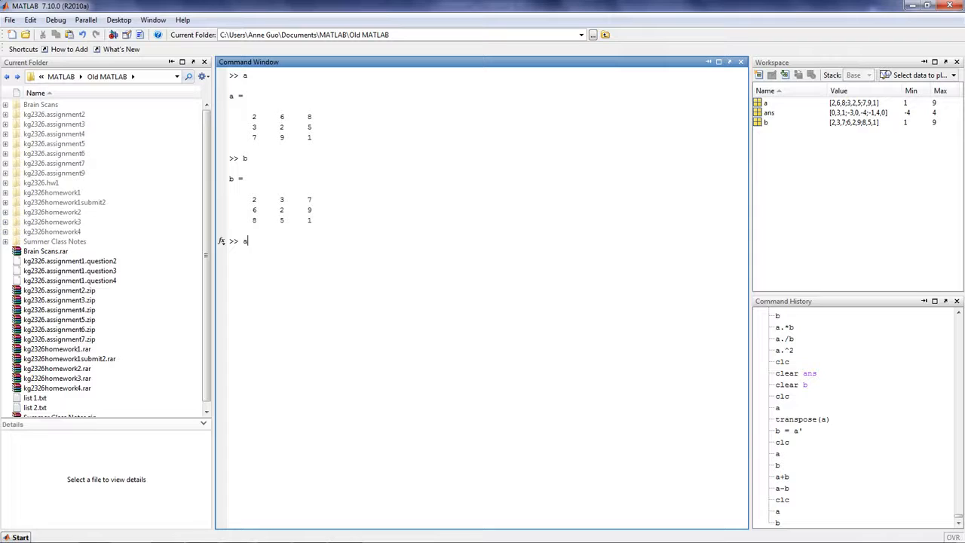
pyautogui.write('.*')
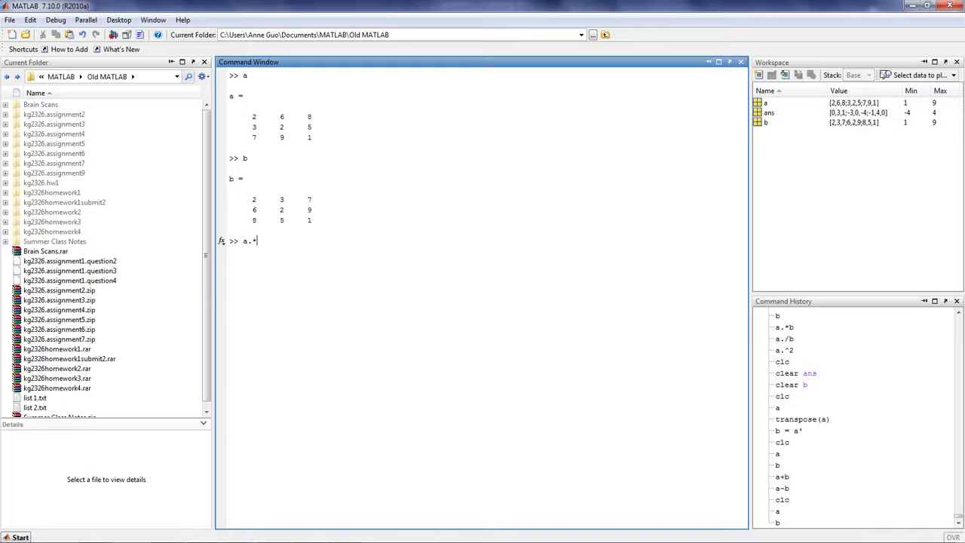
pyautogui.press('Return')
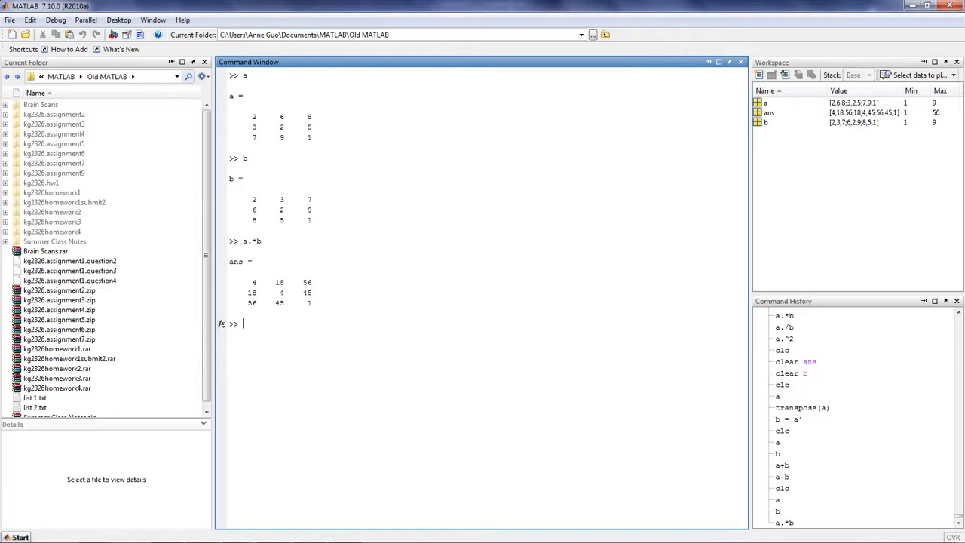
pyautogui.write('a.')
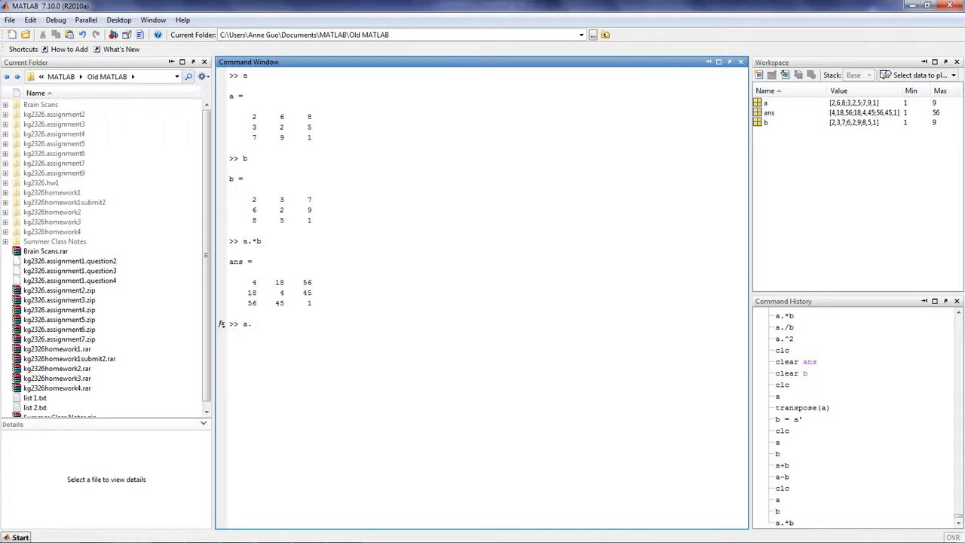
pyautogui.write('/b')
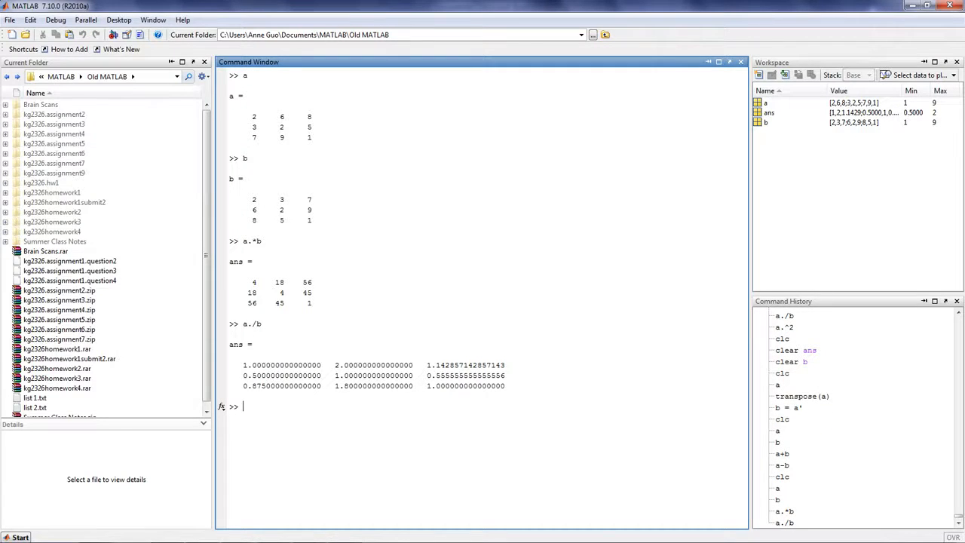
pyautogui.write('a.^2')
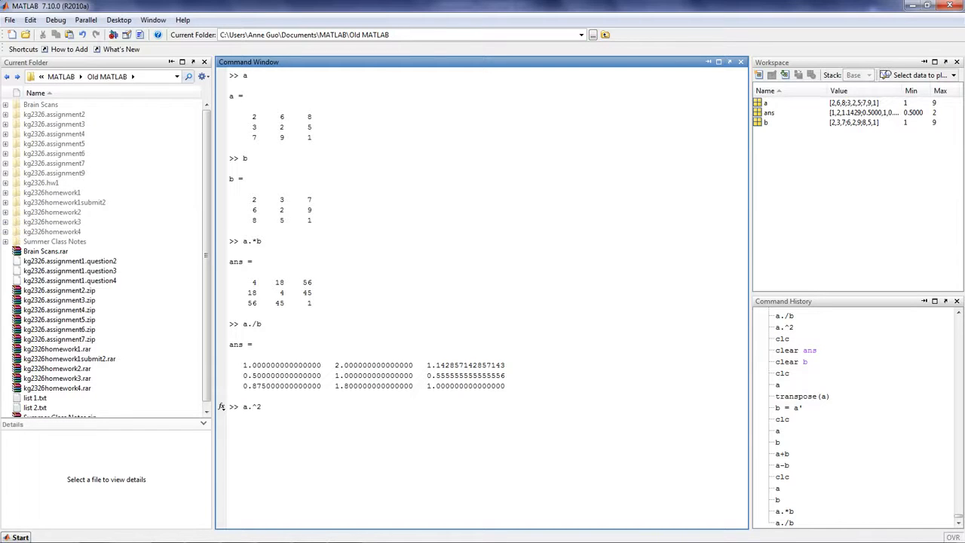
pyautogui.press('Return')
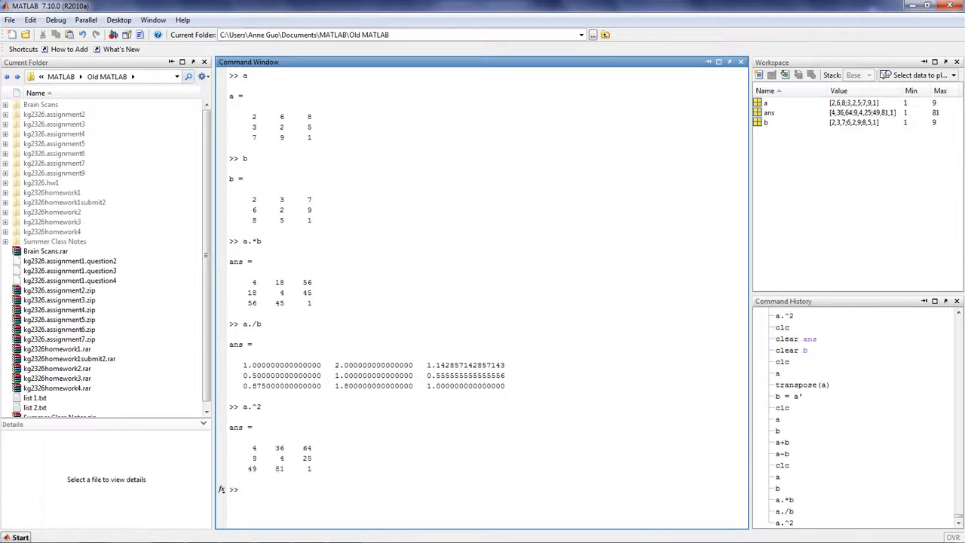
pyautogui.click(242, 488)
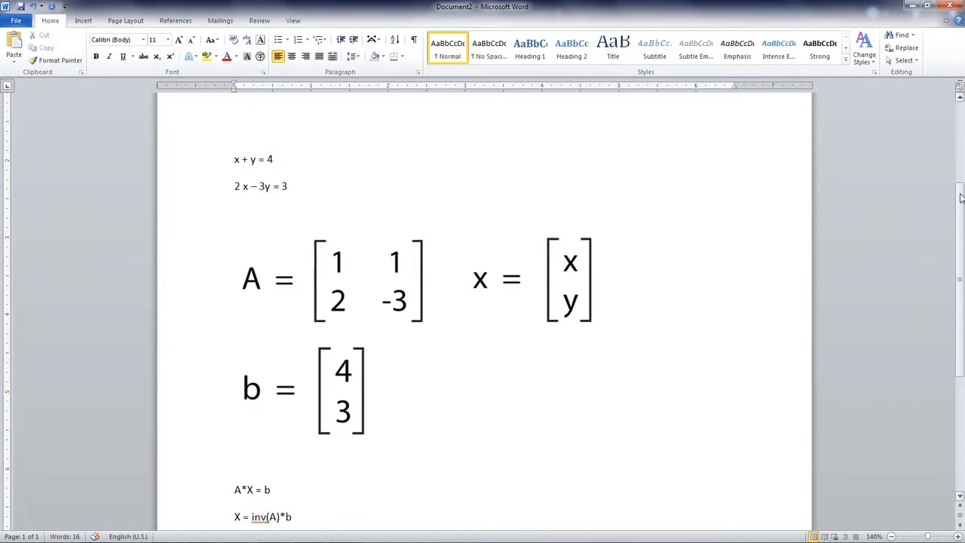
# Step: Scroll the Word document up to the expanded AB matrix product formula
pyautogui.scroll(3)
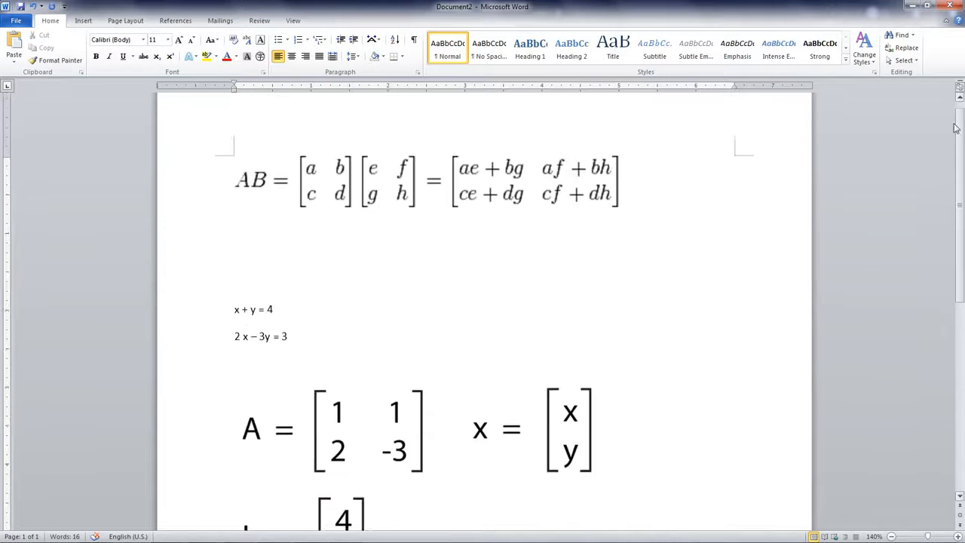
pyautogui.scroll(3)
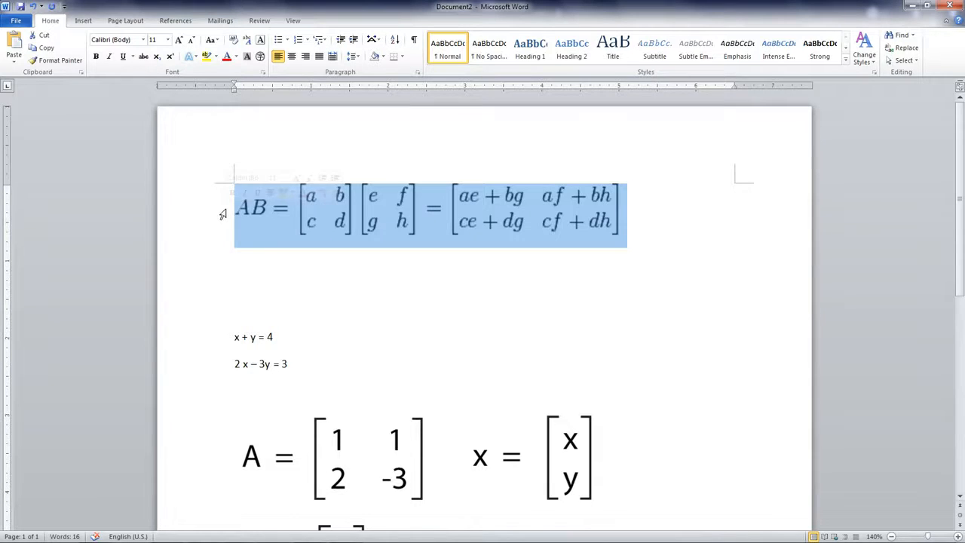
pyautogui.moveTo(359, 144)
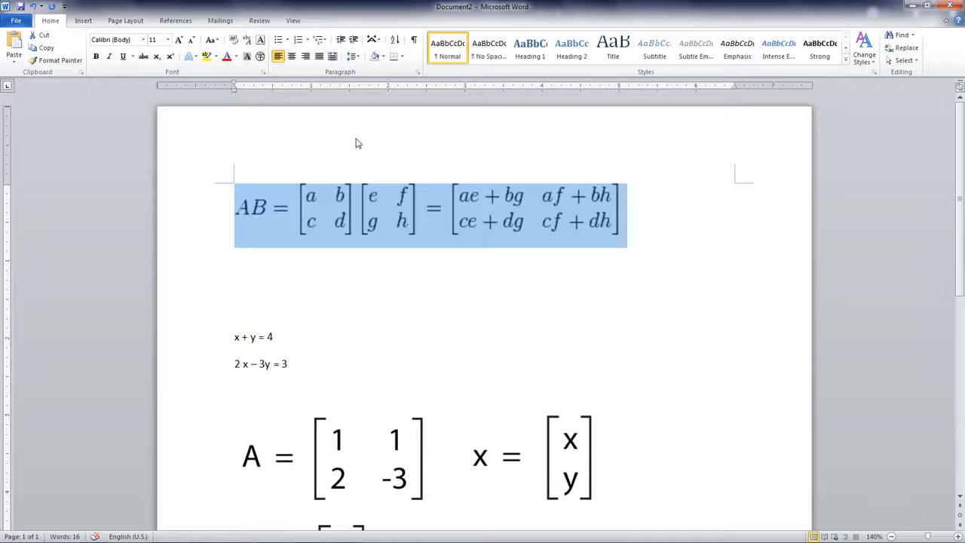
pyautogui.moveTo(317, 196)
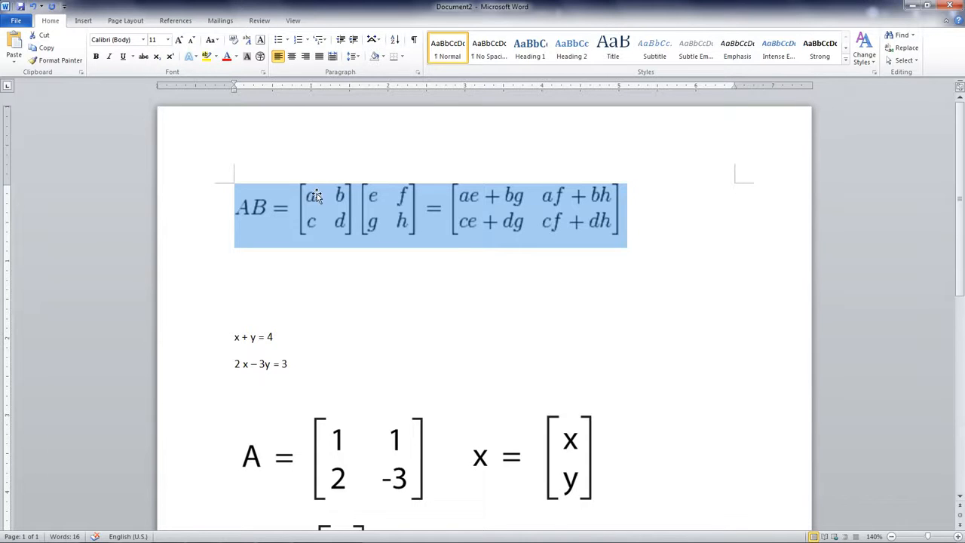
pyautogui.moveTo(377, 210)
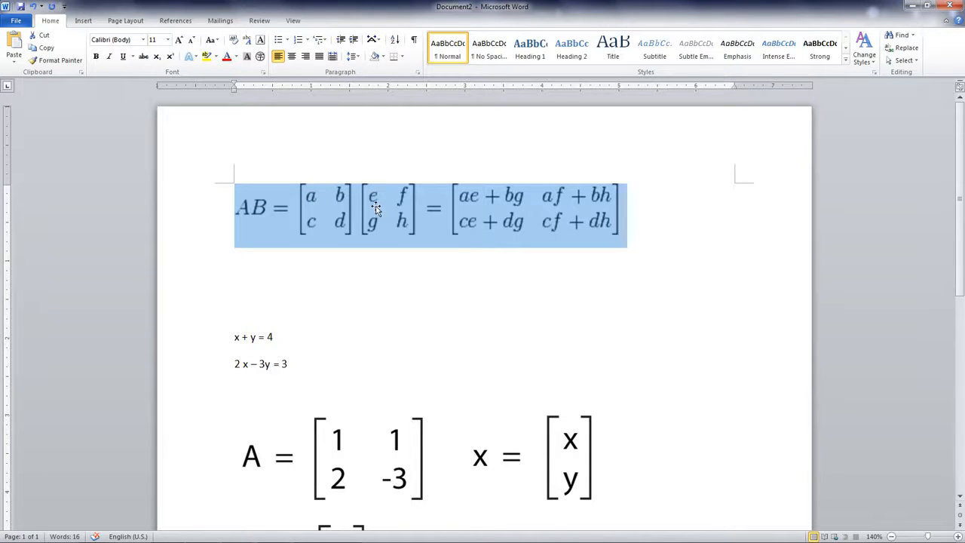
pyautogui.moveTo(338, 196)
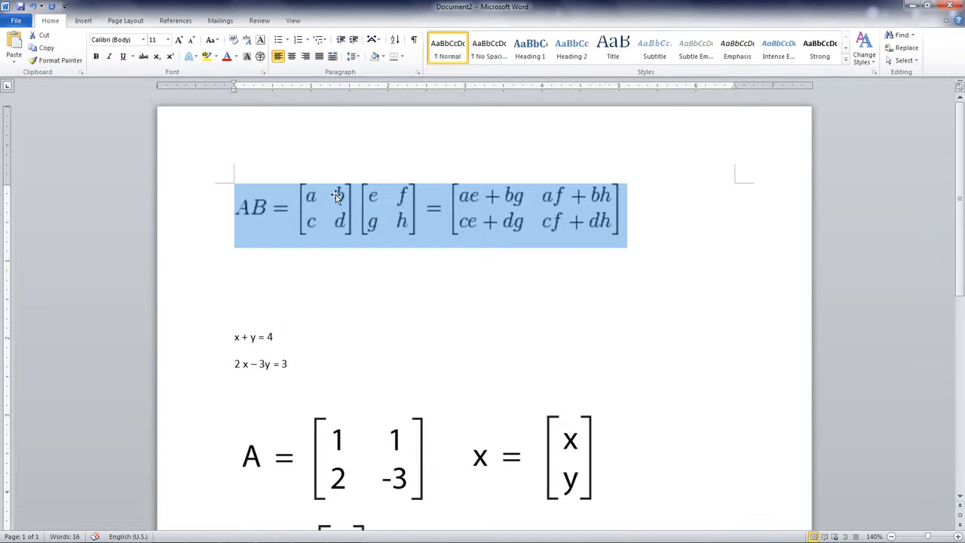
pyautogui.moveTo(316, 215)
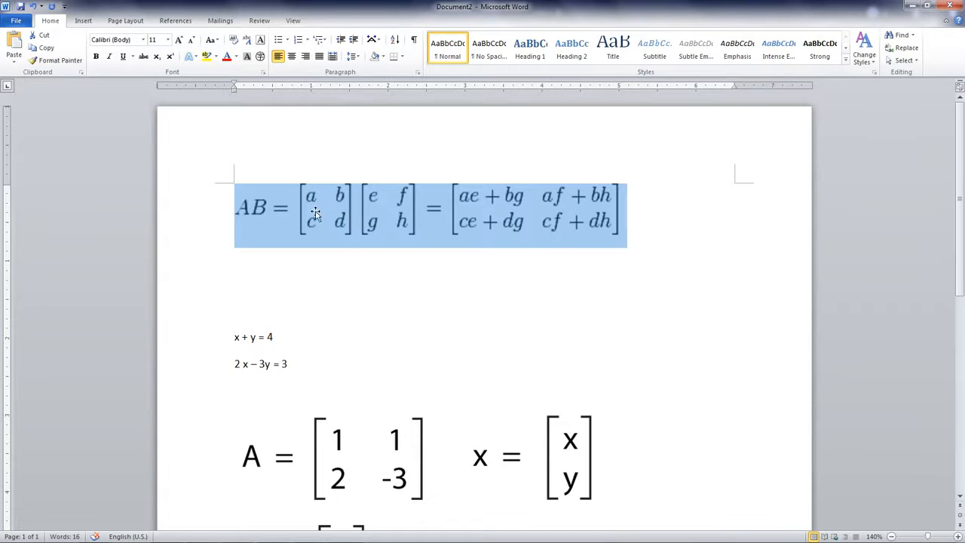
pyautogui.moveTo(462, 229)
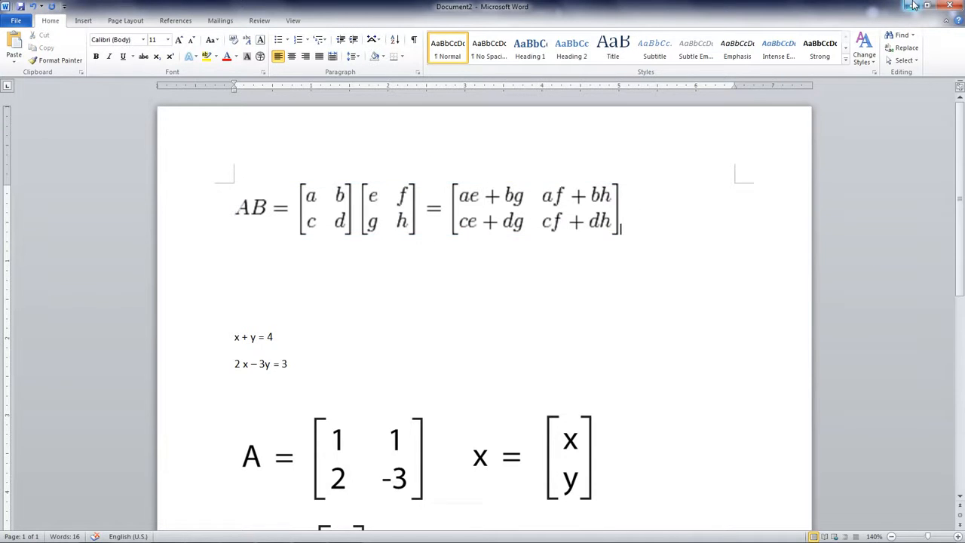
# Step: Minimize the Word window so the desktop is visible
pyautogui.click(929, 6)
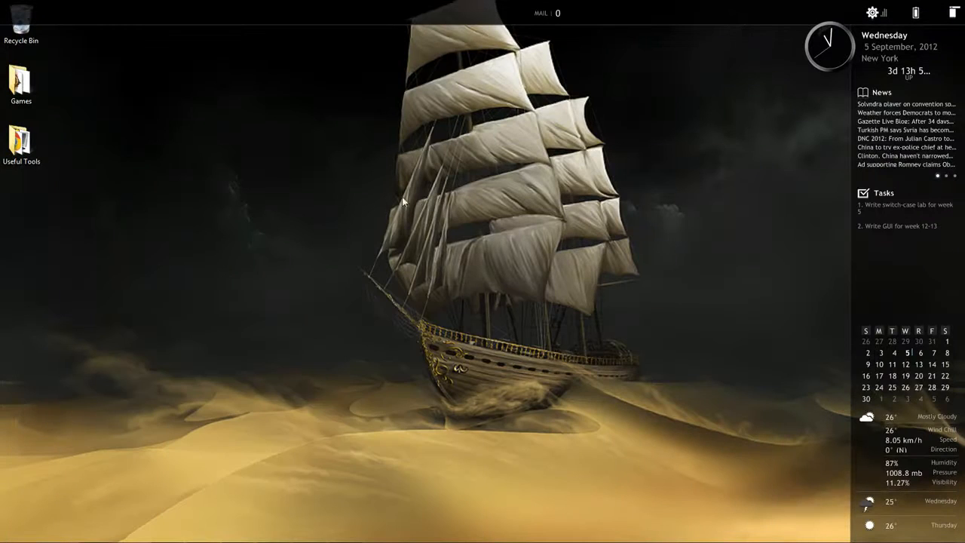
pyautogui.moveTo(274, 531)
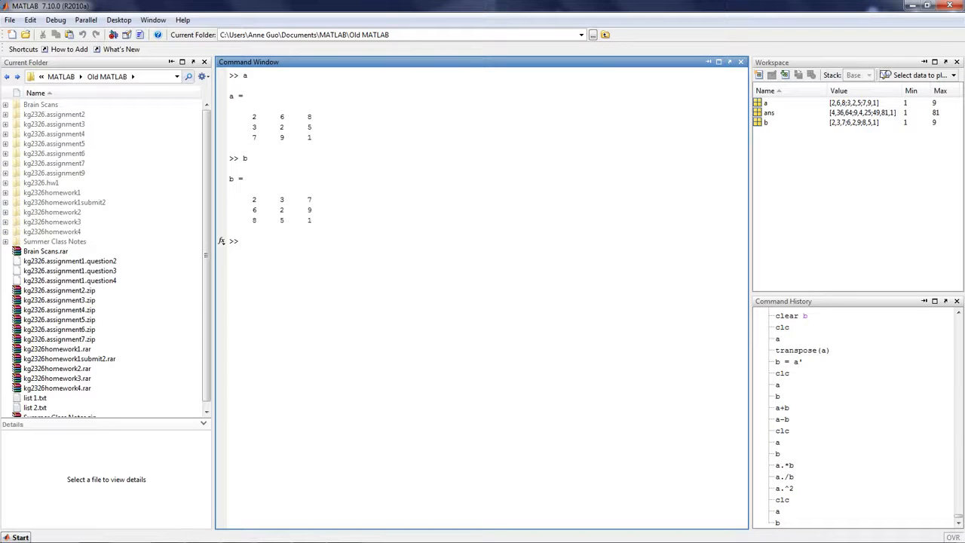
# Step: Compute the matrix products a*b and b*a, which give different 3×3 results
pyautogui.write('a*')
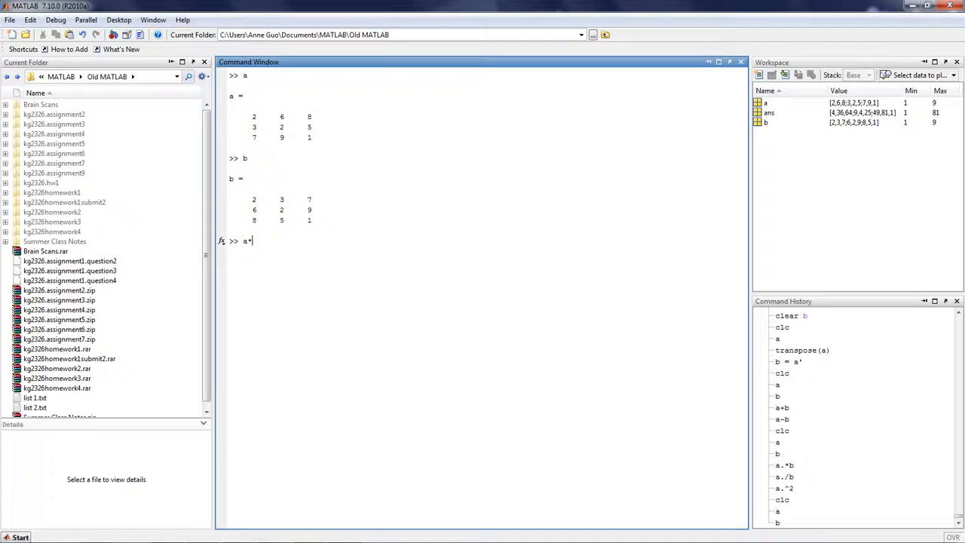
pyautogui.press('Return')
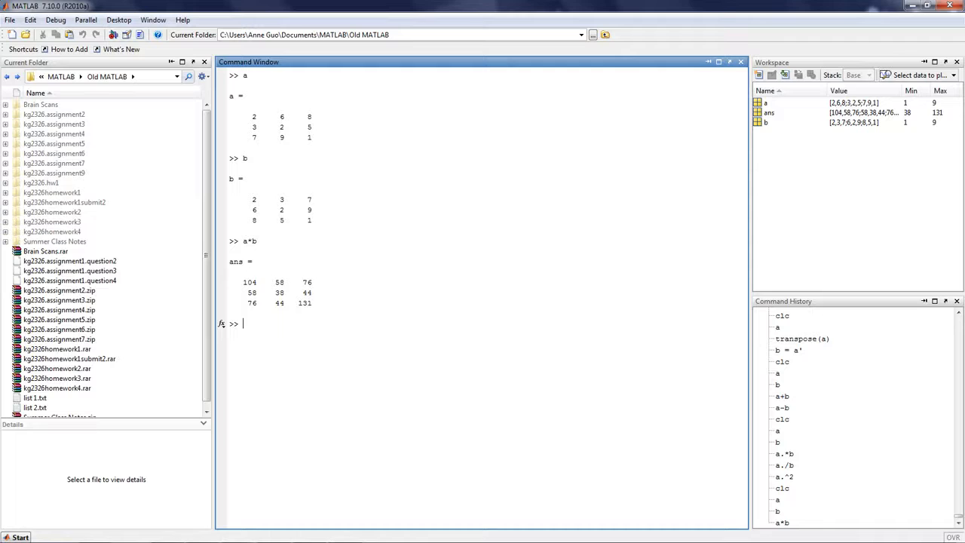
pyautogui.write('b')
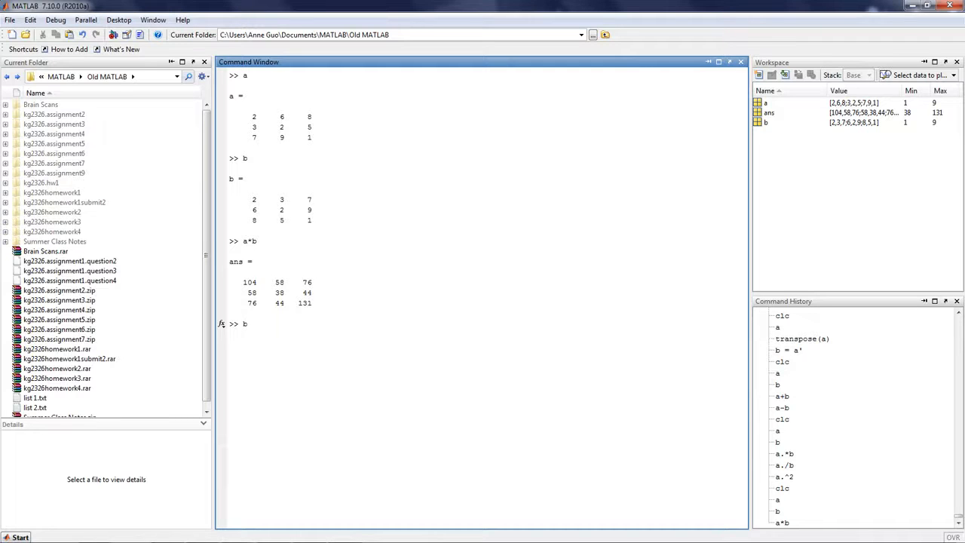
pyautogui.press('Return')
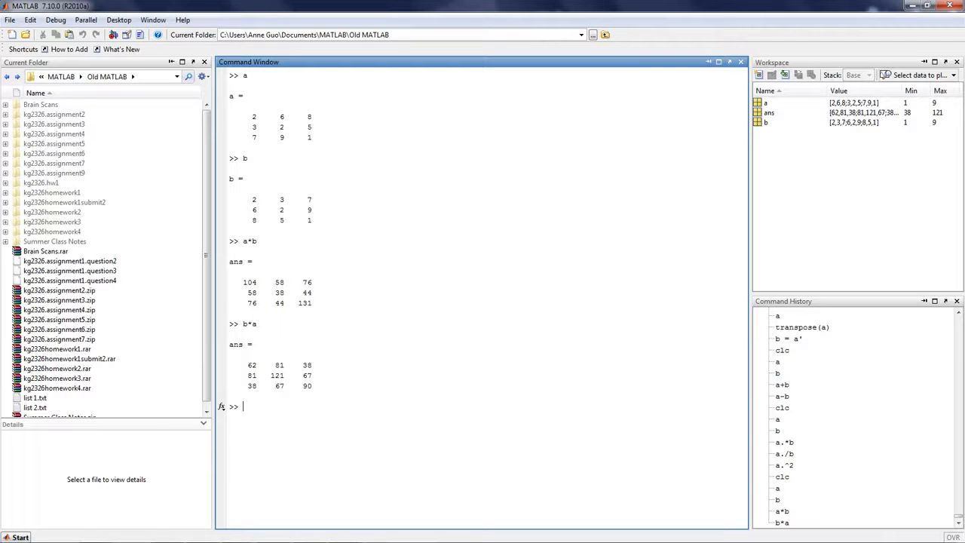
# Step: Restore Word beside MATLAB and scroll down to the A, x, b linear system
pyautogui.click(929, 6)
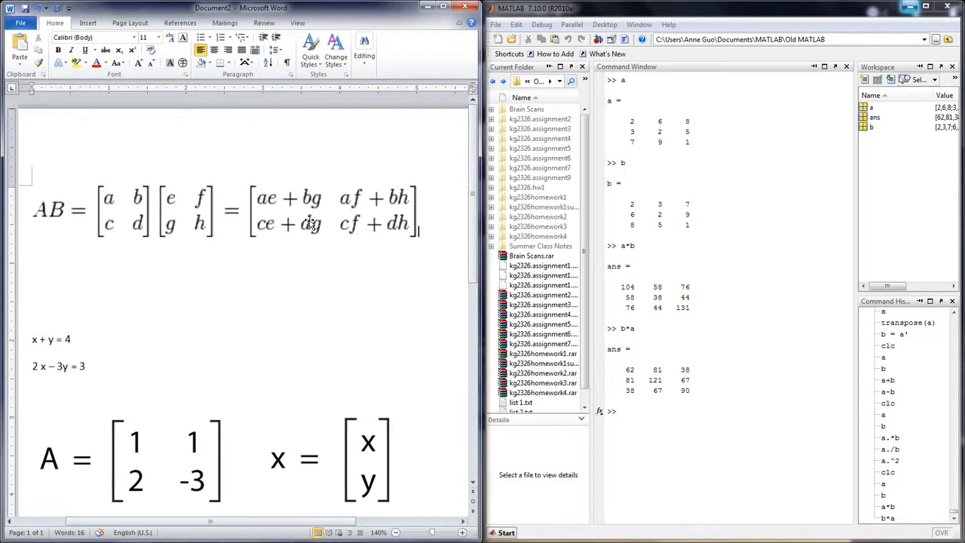
pyautogui.scroll(-3)
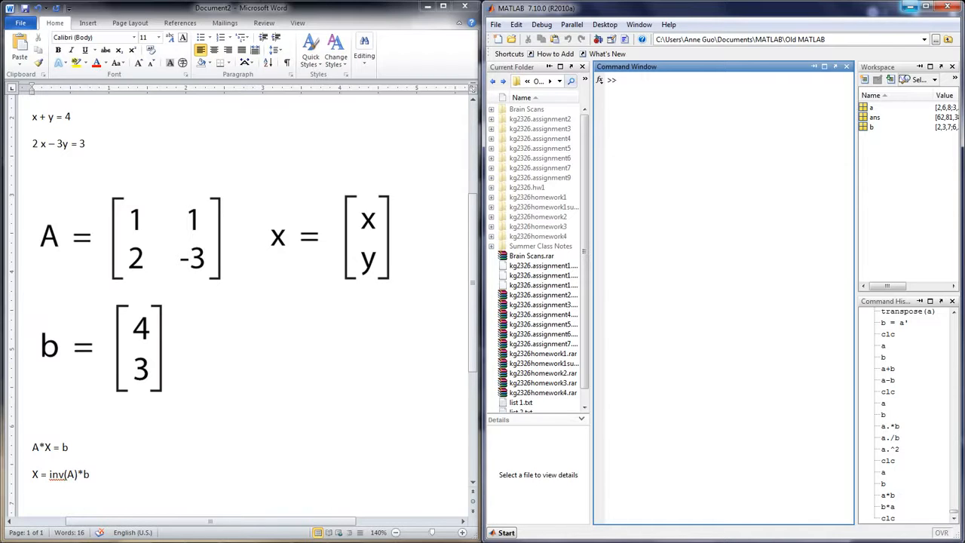
pyautogui.moveTo(234, 260)
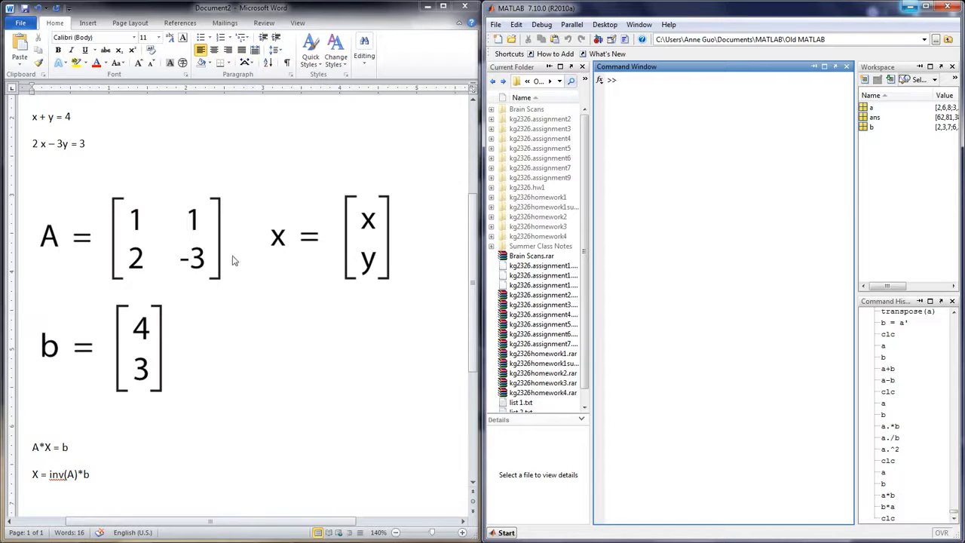
pyautogui.moveTo(181, 218)
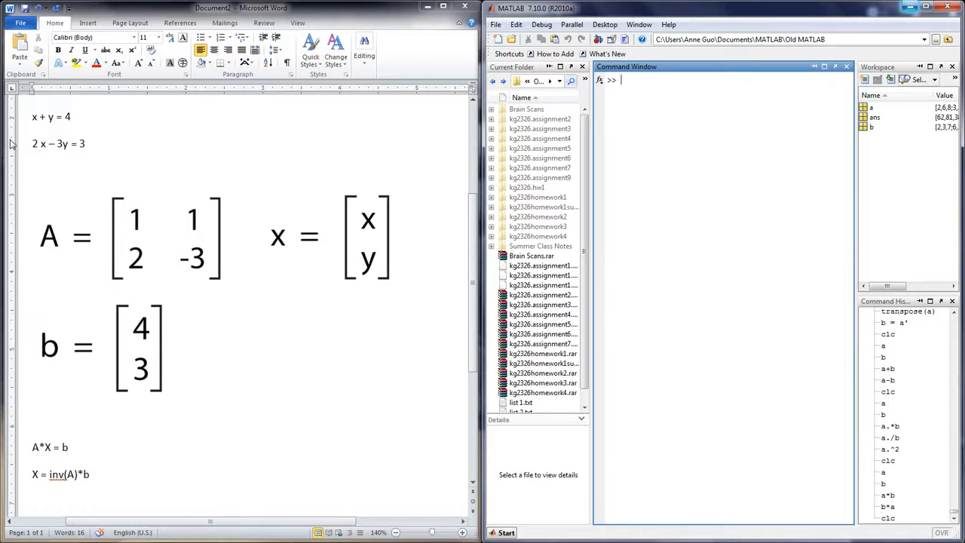
pyautogui.moveTo(208, 259)
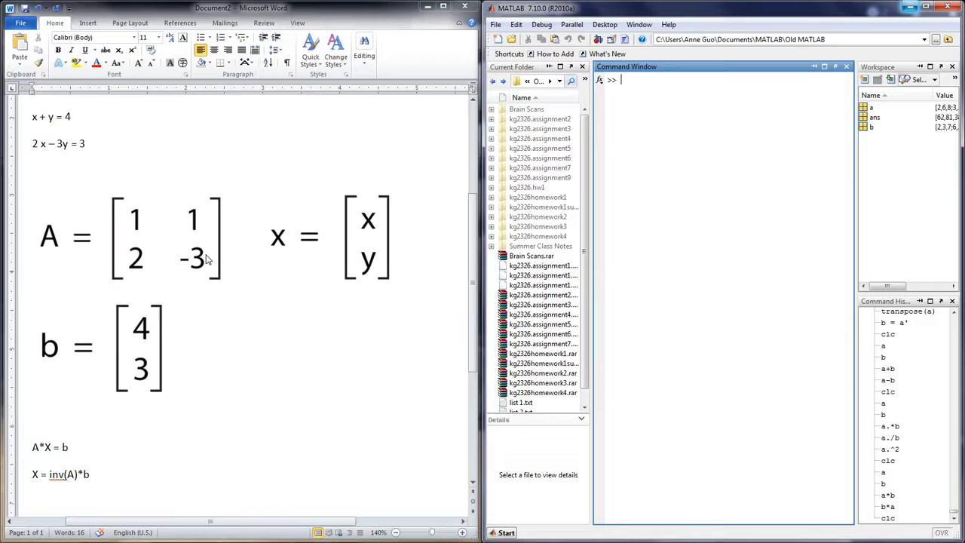
pyautogui.moveTo(271, 247)
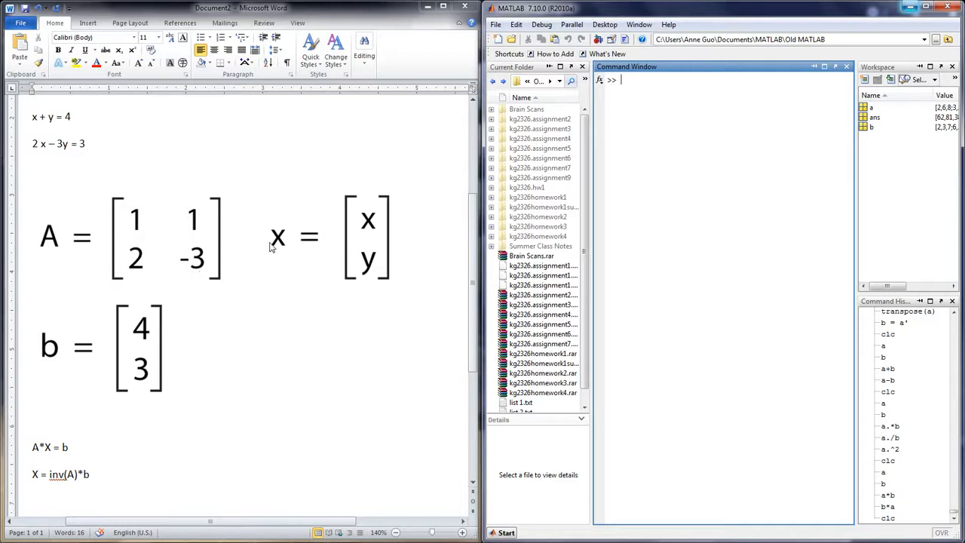
pyautogui.moveTo(271, 264)
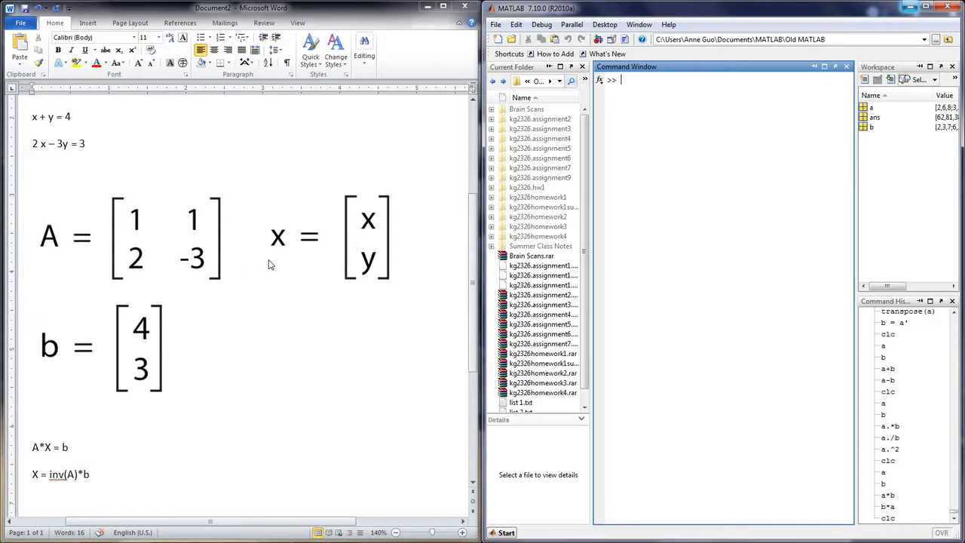
pyautogui.moveTo(89, 354)
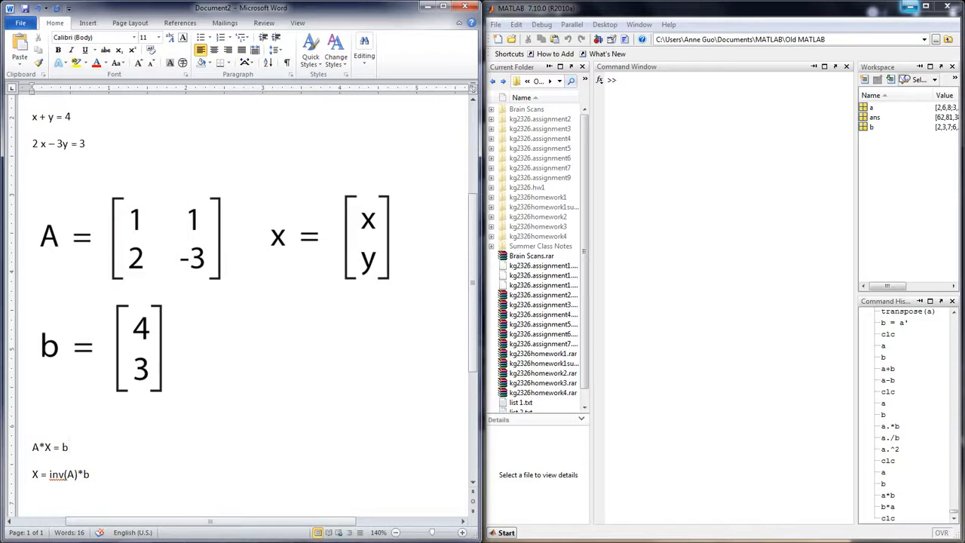
# Step: Define A = [1,1;2,-3] and b = [4;3] in the Command Window
pyautogui.click(68, 447)
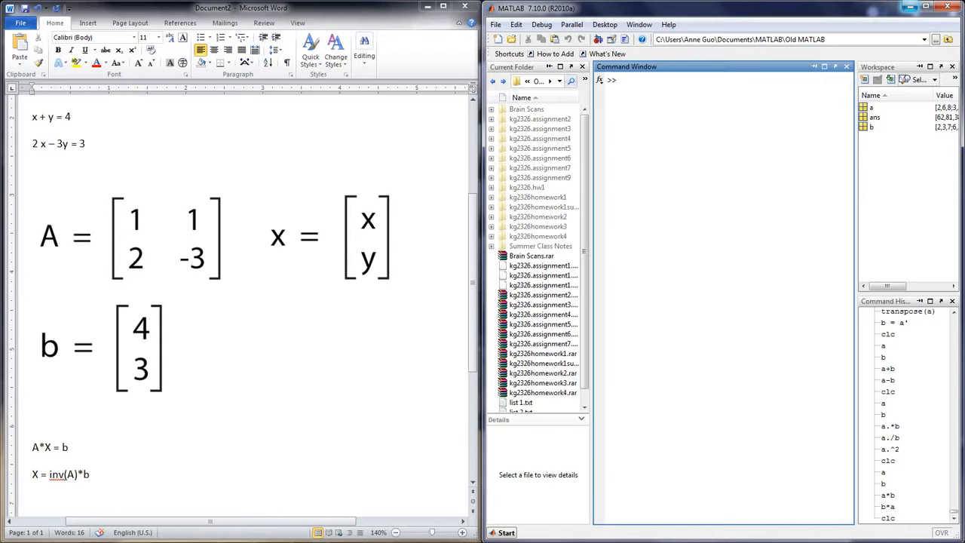
pyautogui.write('A')
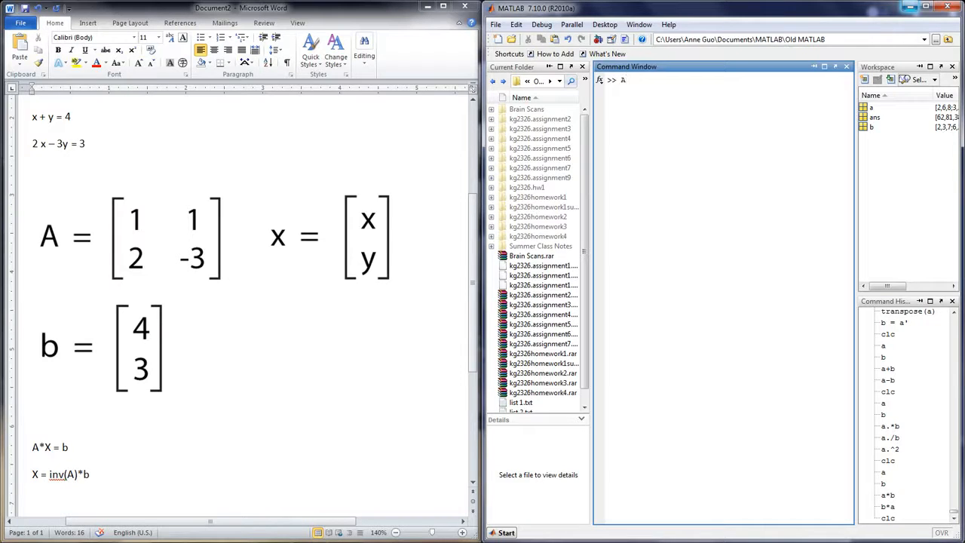
pyautogui.write('= [')
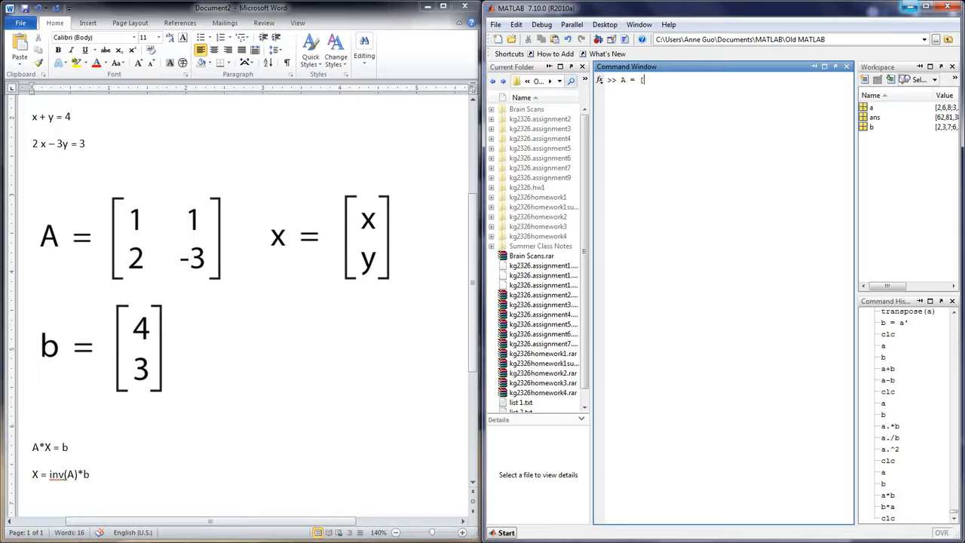
pyautogui.write('1,1')
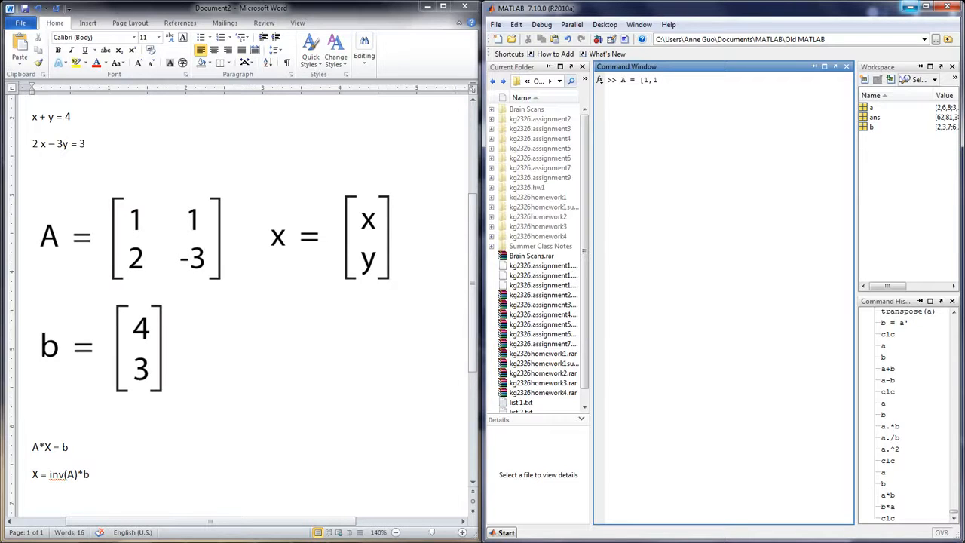
pyautogui.write(';2,-3')
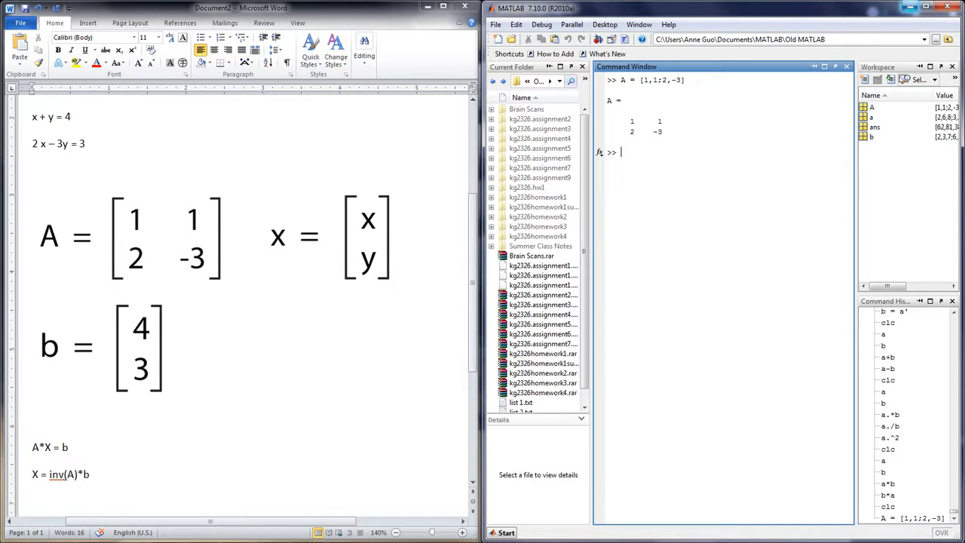
pyautogui.write('b =')
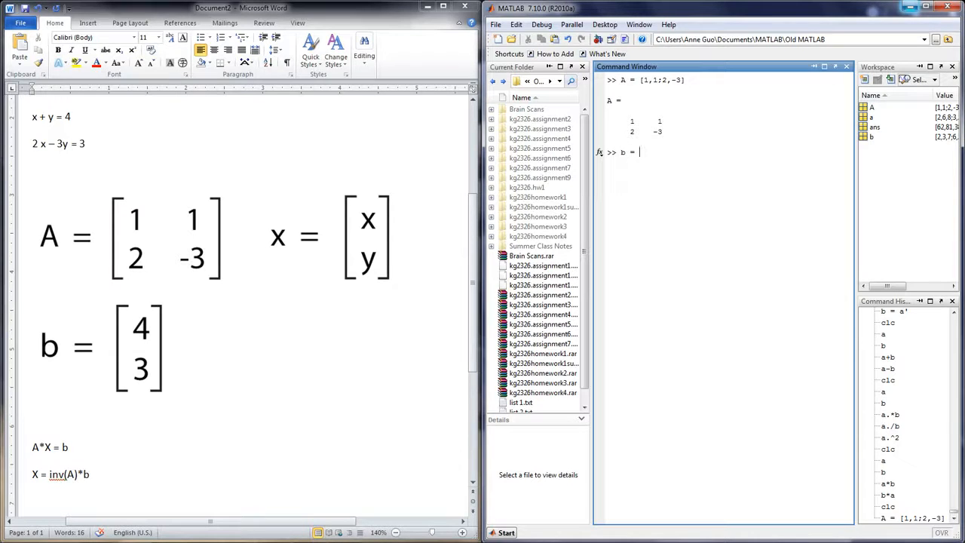
pyautogui.write('[4;')
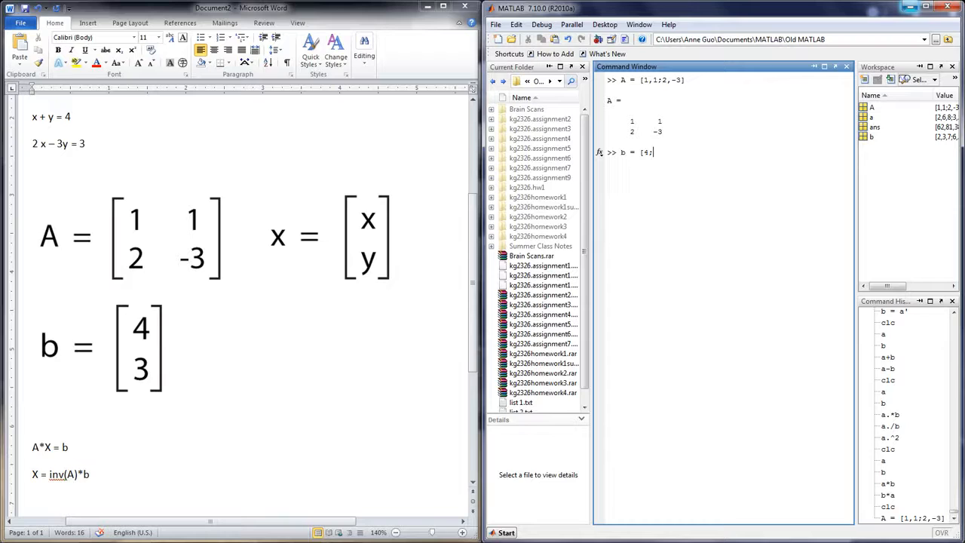
pyautogui.press('Return')
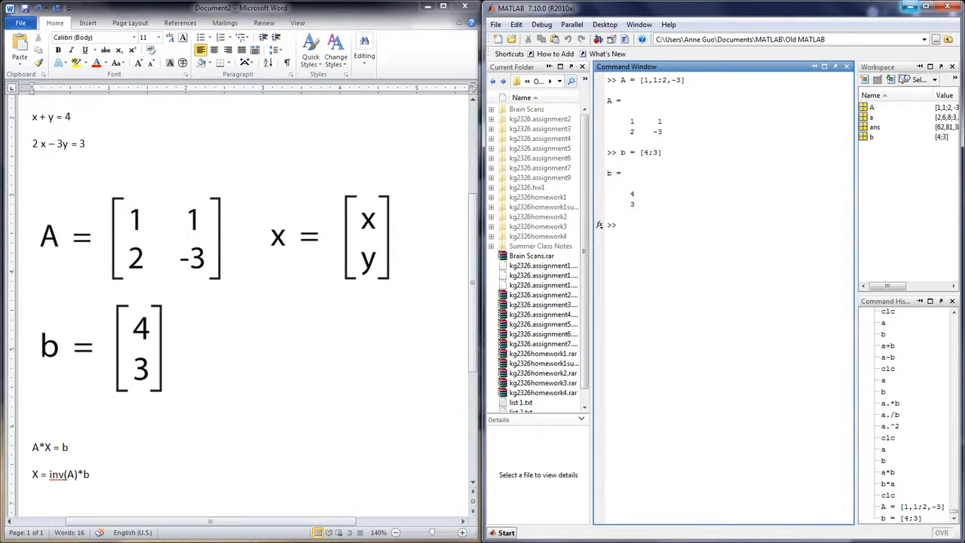
# Step: Display inv(A) as 0.4 0.2; 0.4 -0.2, then begin entering inv(A)*
pyautogui.write('inv(A')
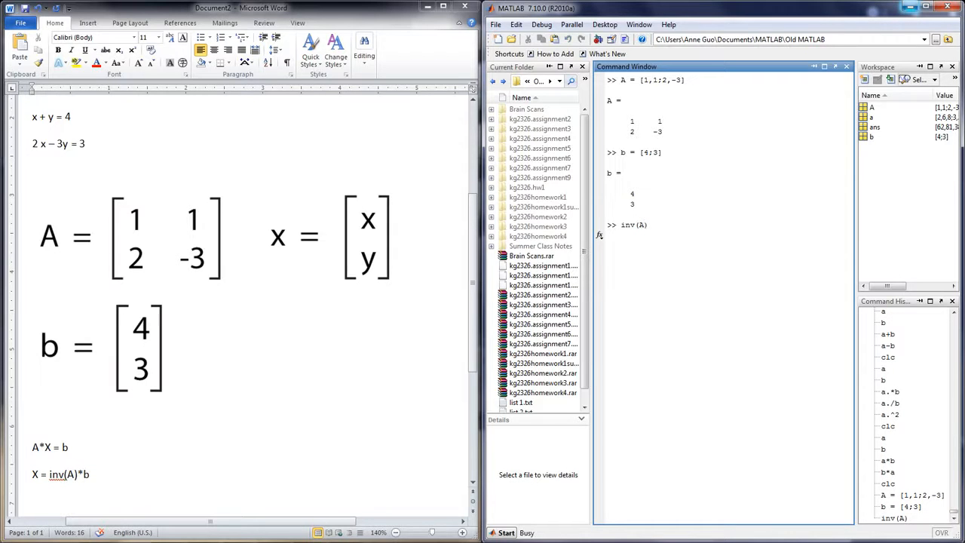
pyautogui.press('Return')
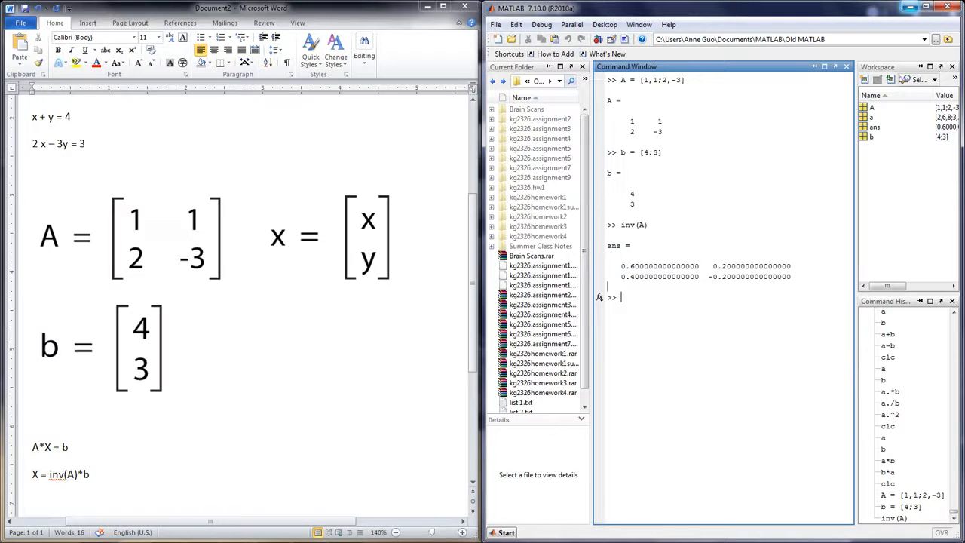
pyautogui.write('inv')
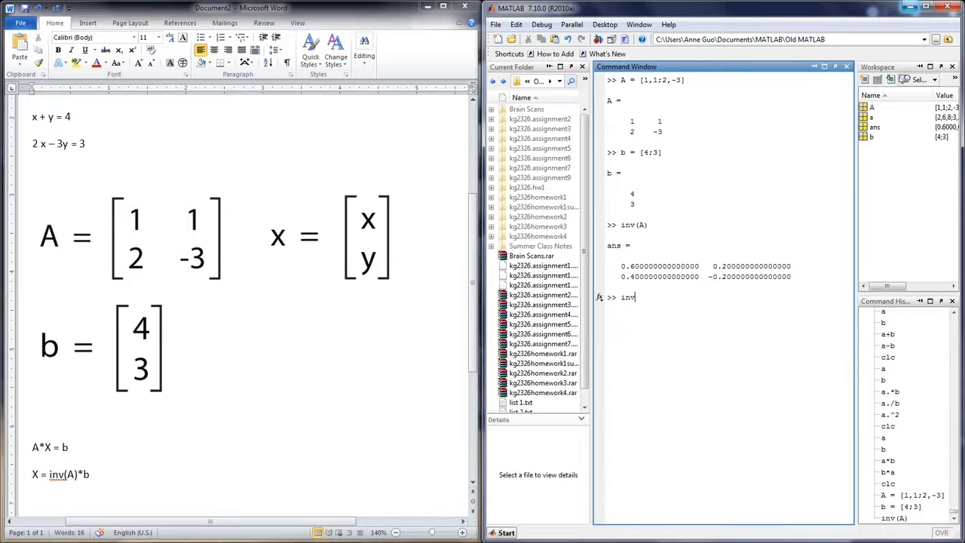
pyautogui.write('(A)')
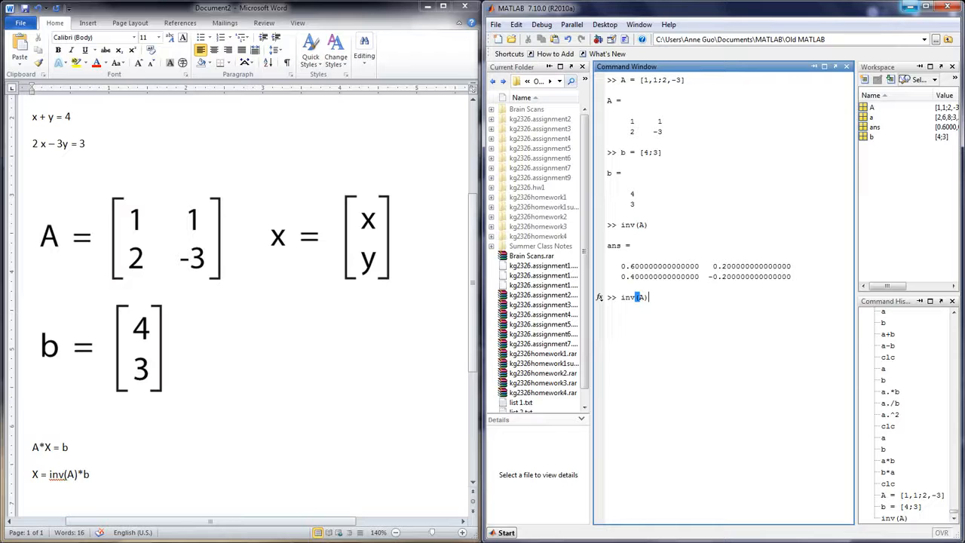
pyautogui.write('*')
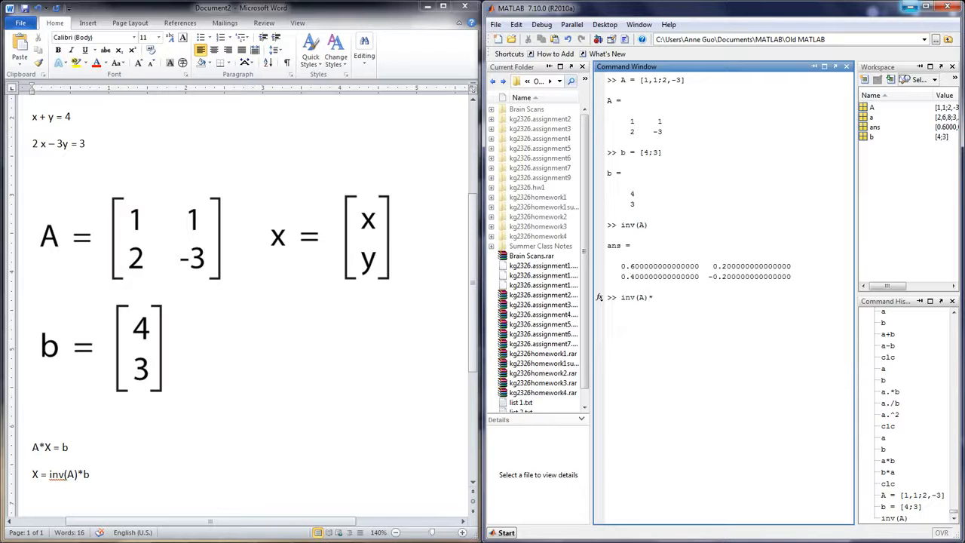